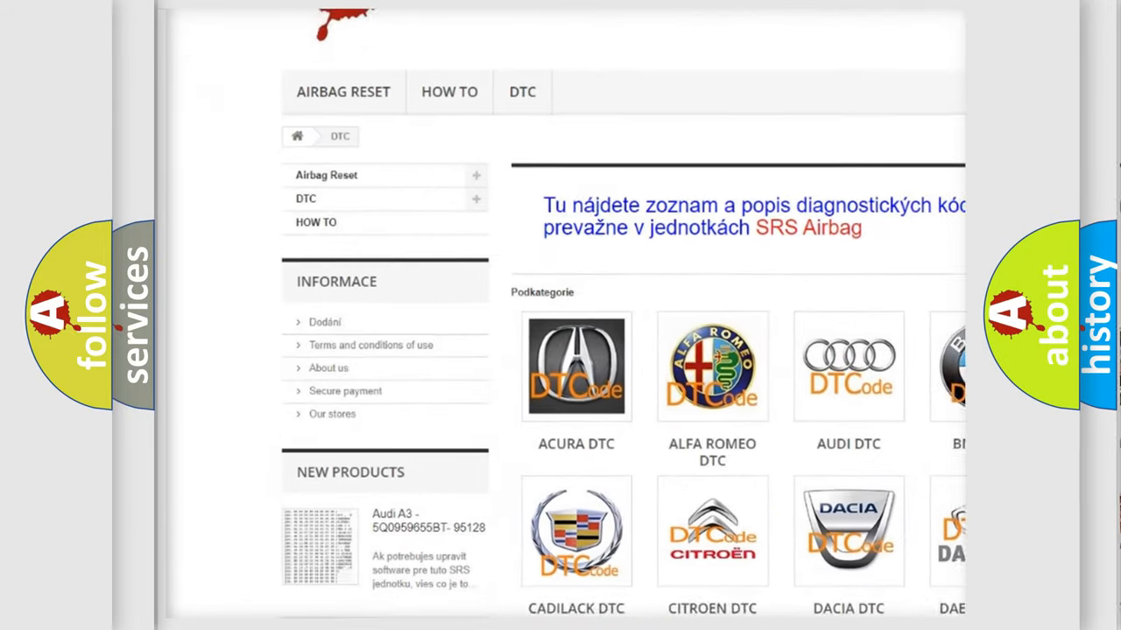
{"action": "scroll", "scroll_direction": "down", "scroll_amount": 3}
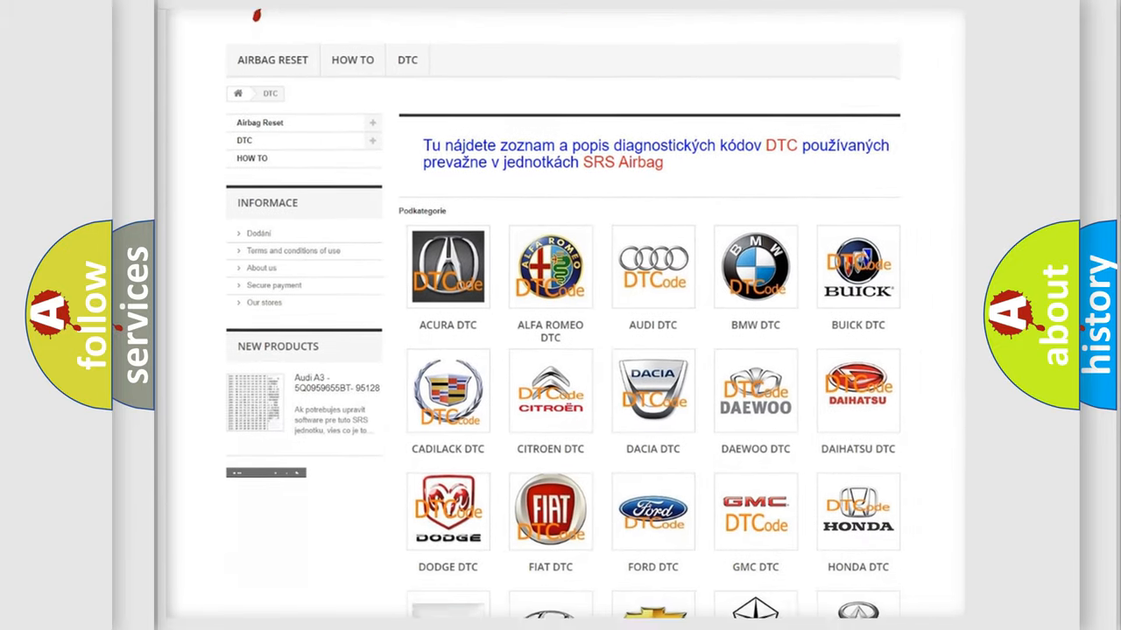
{"action": "scroll", "scroll_direction": "down", "scroll_amount": 3}
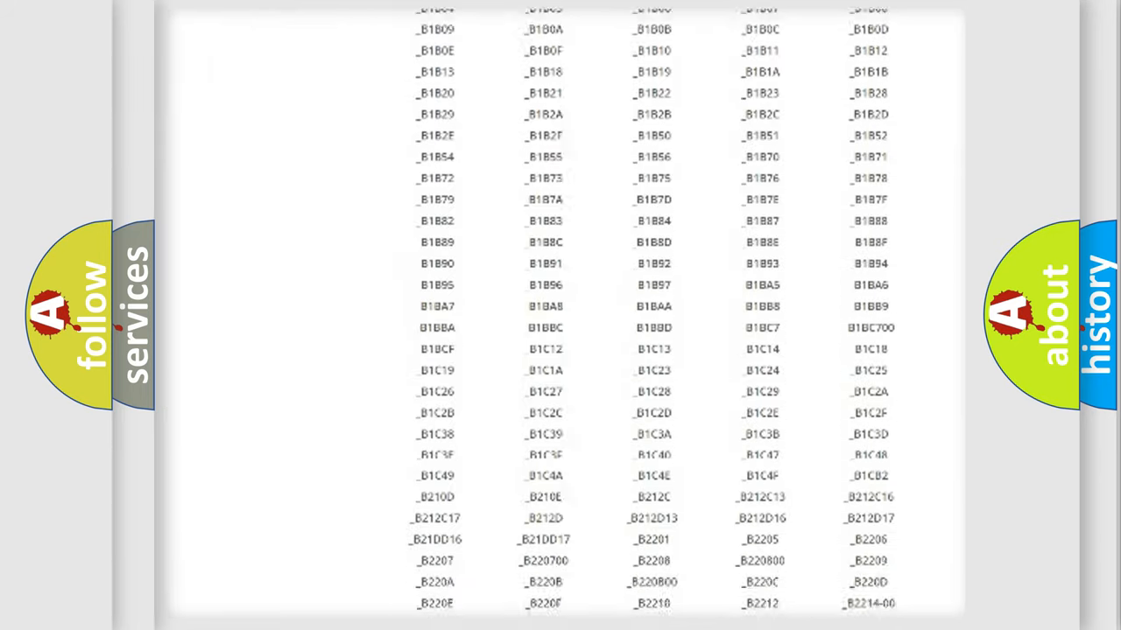
{"action": "scroll", "scroll_direction": "down", "scroll_amount": 3}
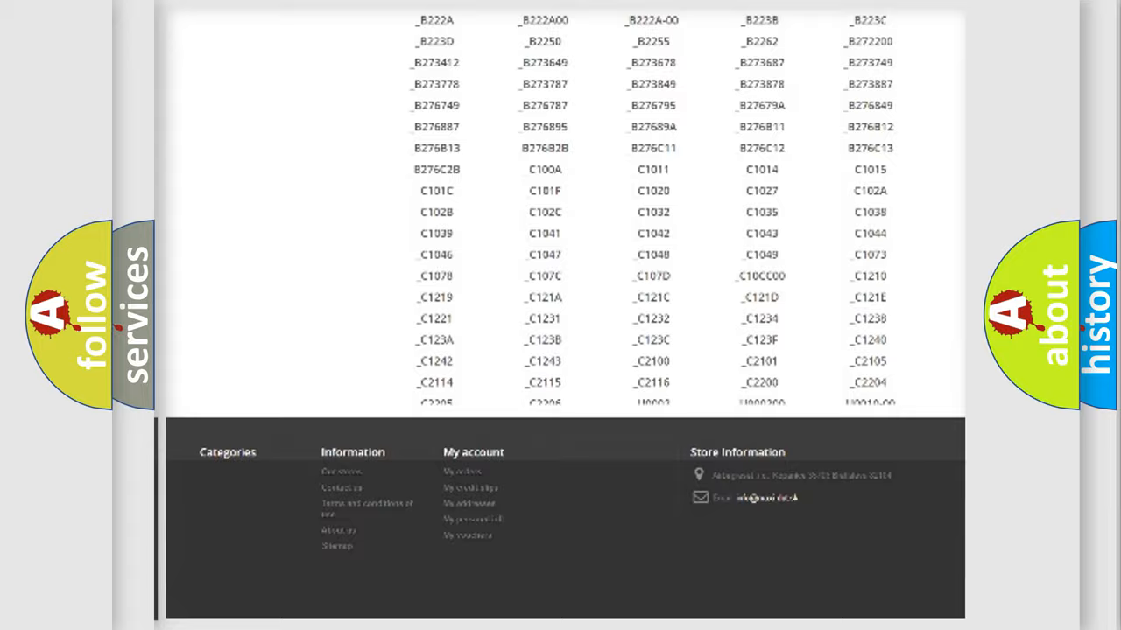